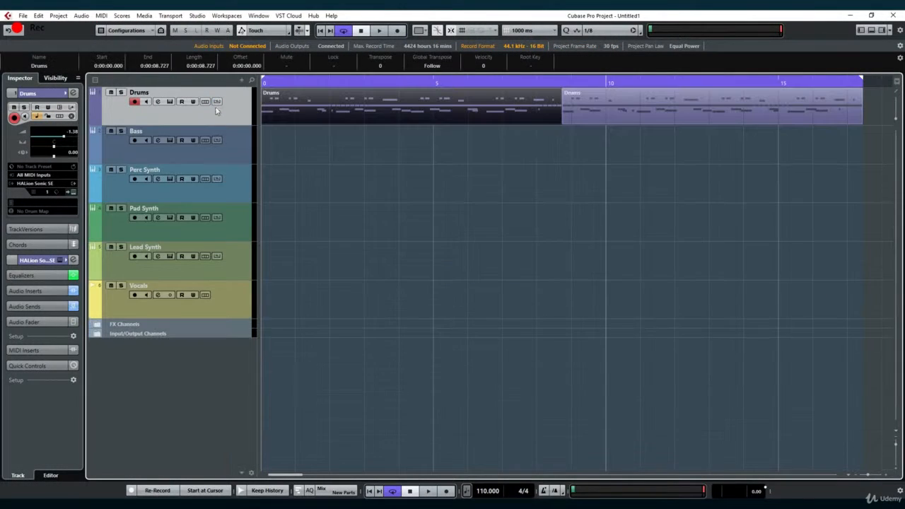
Open the Drums MIDI part so its drum pattern shows as notation in the Score Editor.
double_click(410, 102)
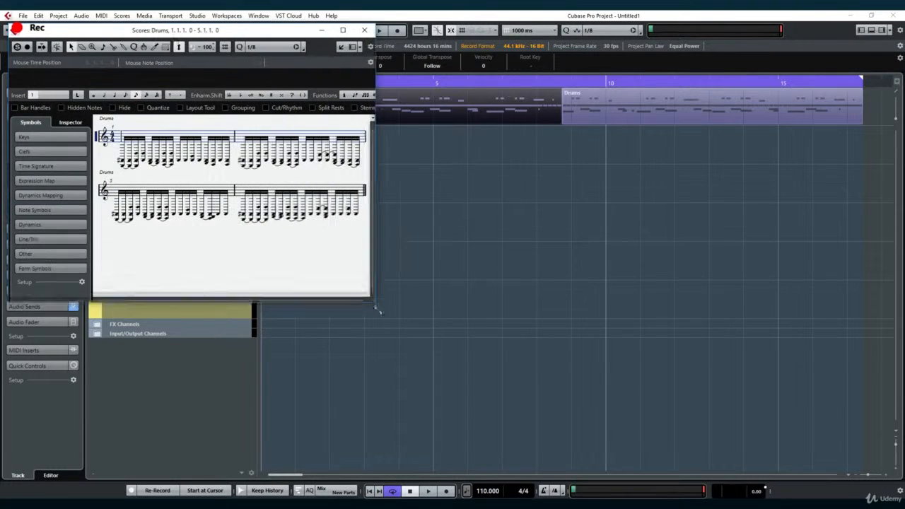
From the MIDI menu, open the Drums part in the lower-zone Key Editor.
left_click(102, 14)
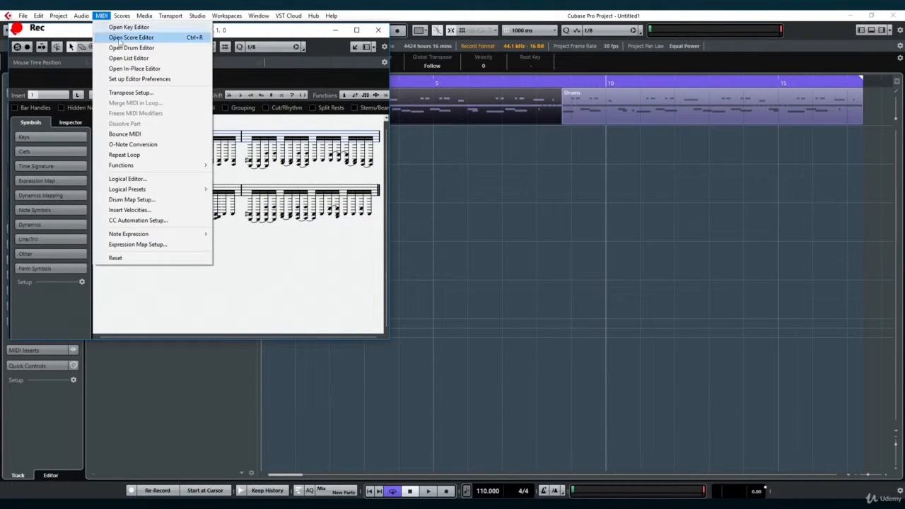
left_click(131, 48)
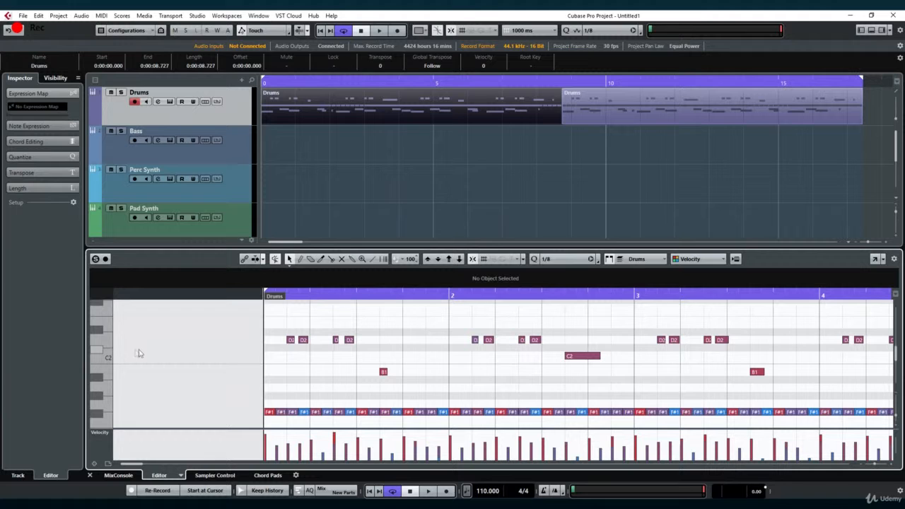
mouse_move(876, 258)
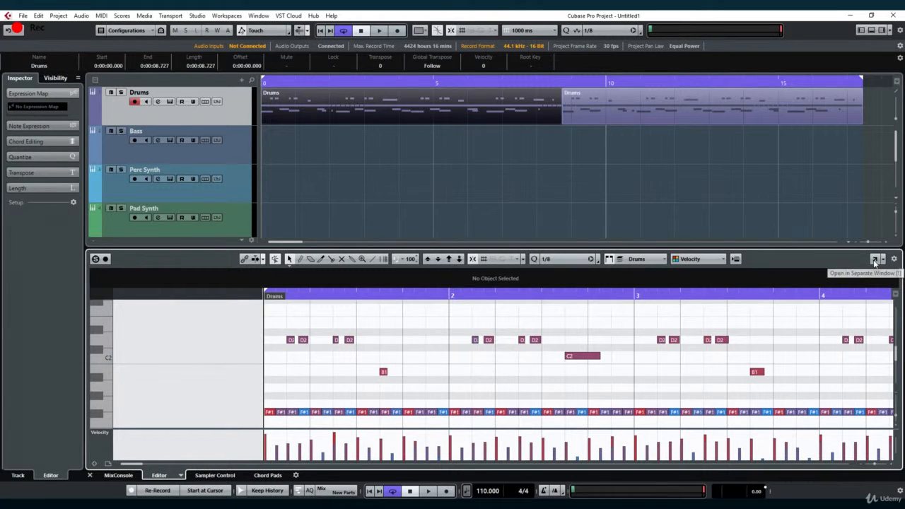
Close the lower-zone Drums editor, leaving the plain track list and arrangement.
left_click(874, 258)
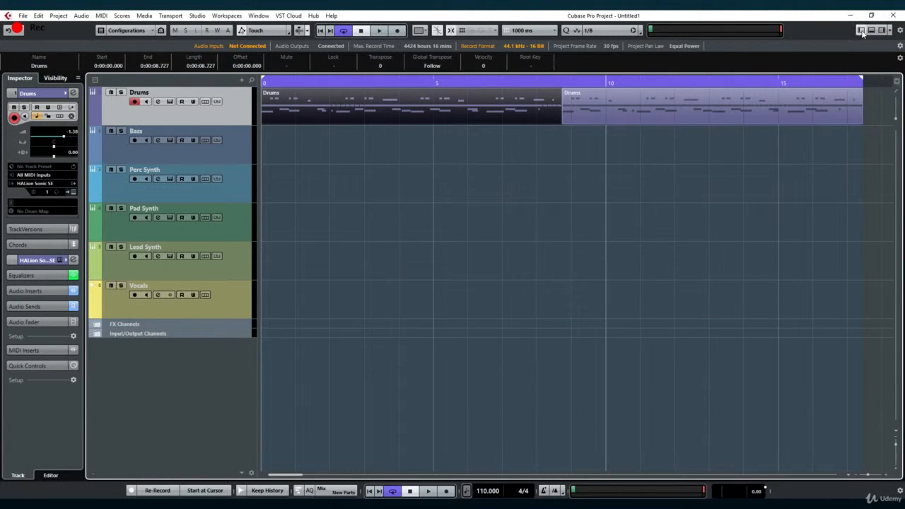
Show the Right Zone's Meter panel and start playback so the master levels register.
left_click(883, 30)
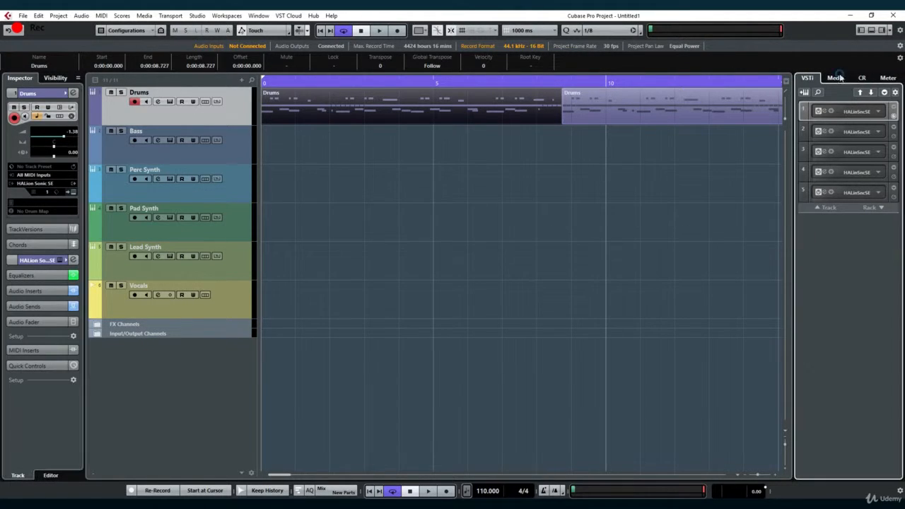
left_click(862, 78)
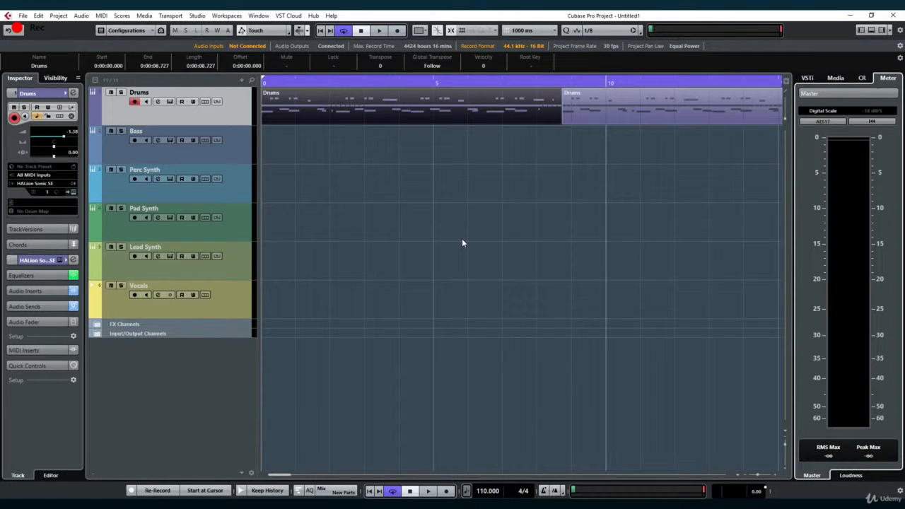
left_click(379, 29)
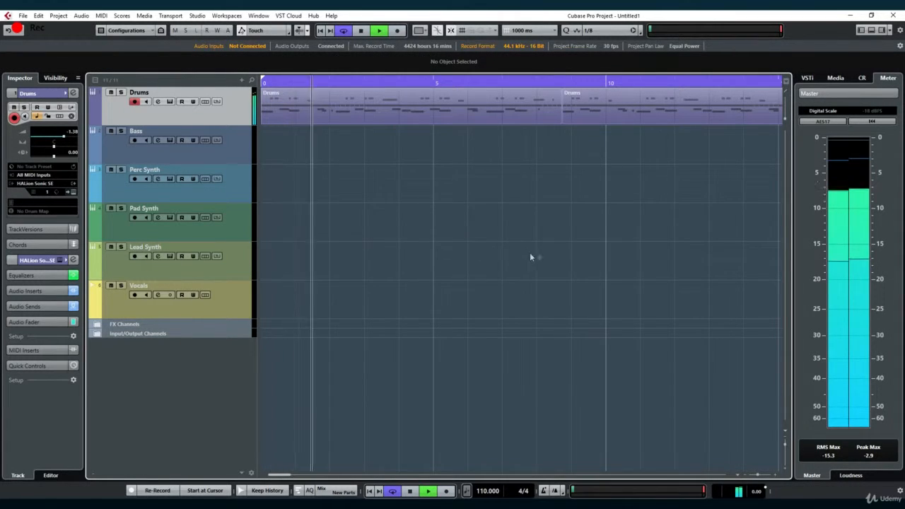